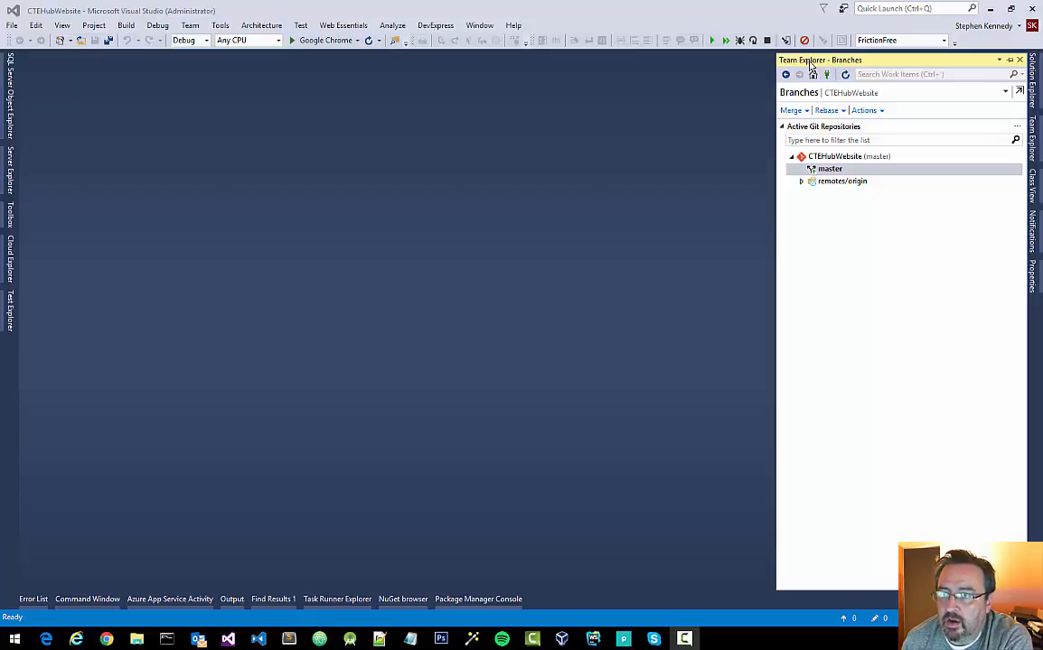
mouse_move(696, 181)
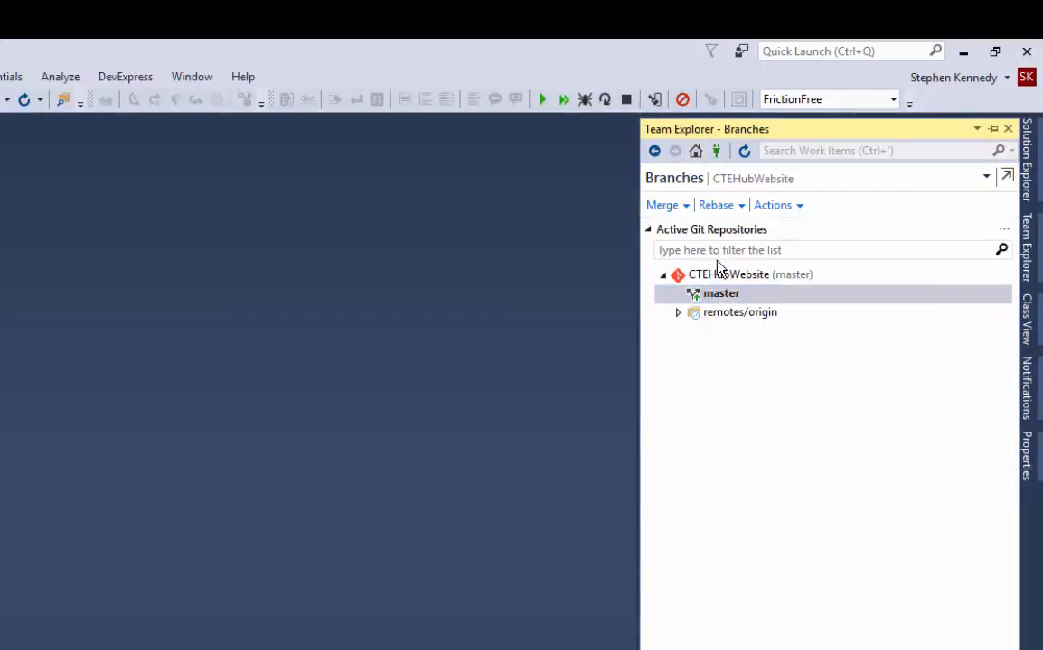
- Pull master from the remote, confirm it is already up to date, and return to Changes
right_click(721, 292)
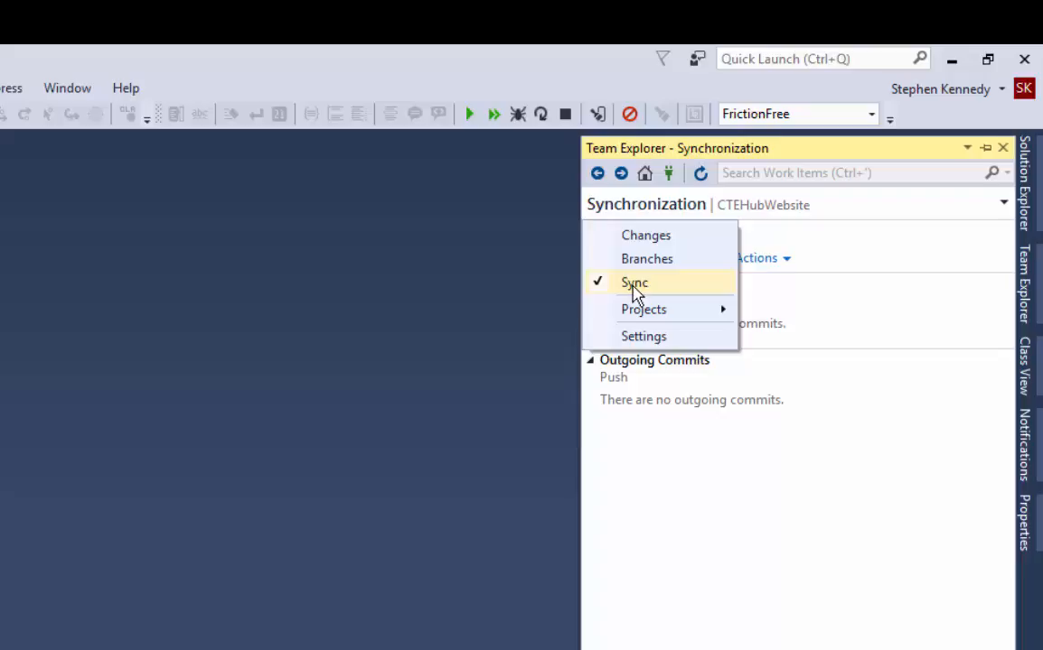
click(633, 283)
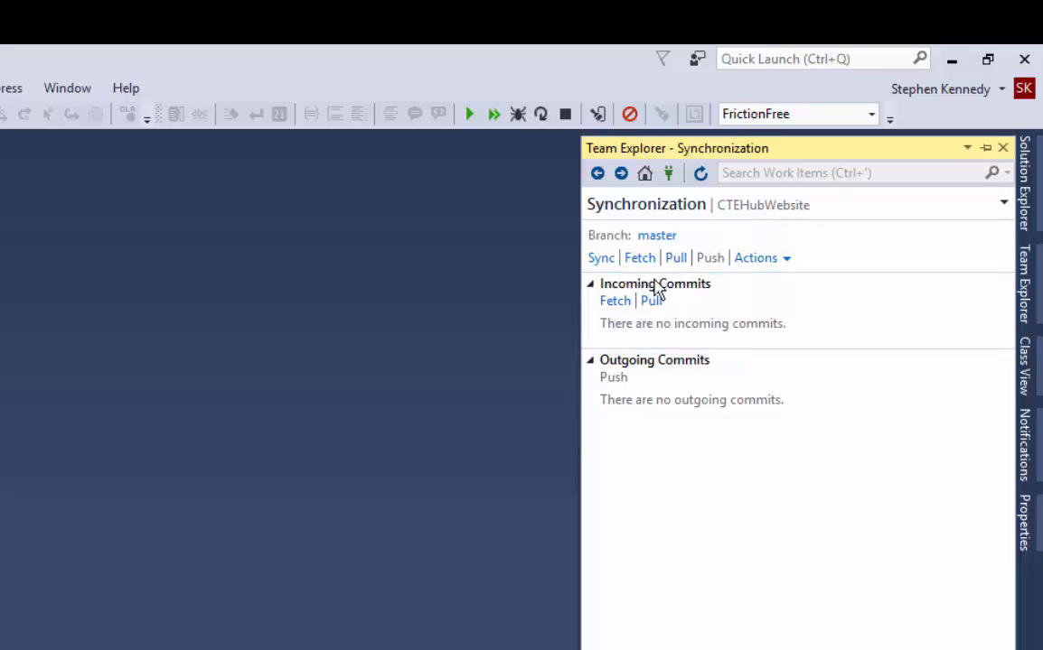
click(675, 257)
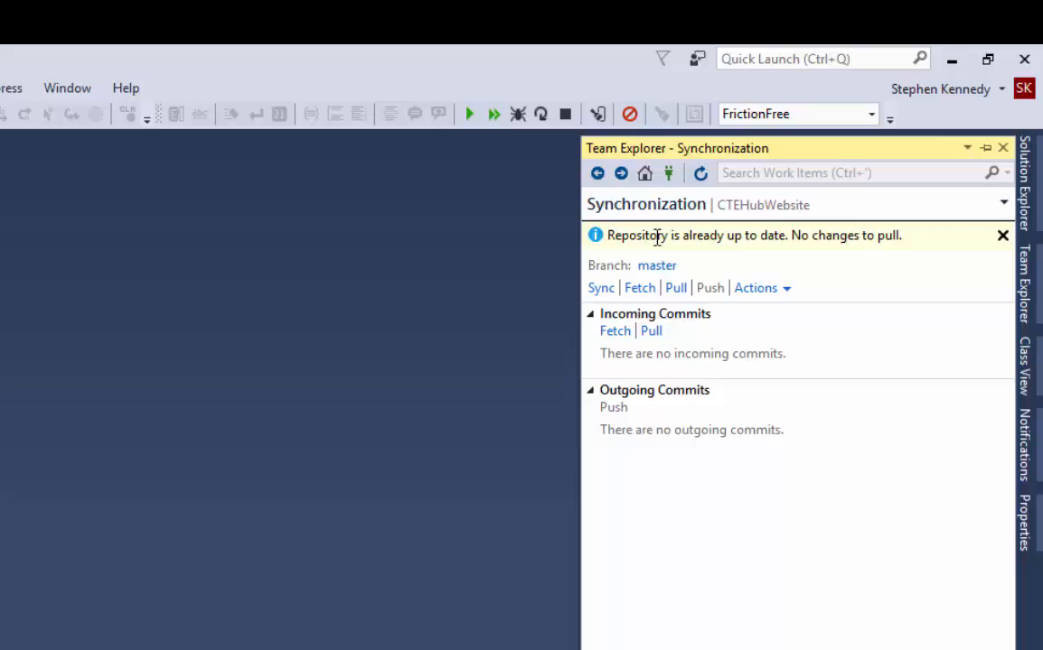
mouse_move(657, 271)
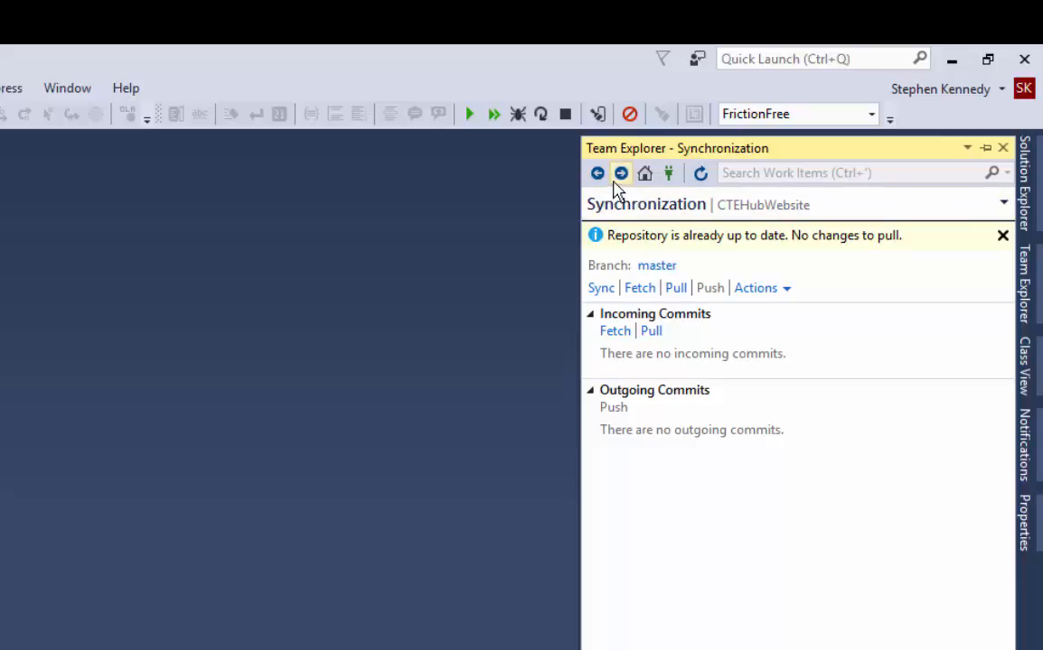
click(621, 173)
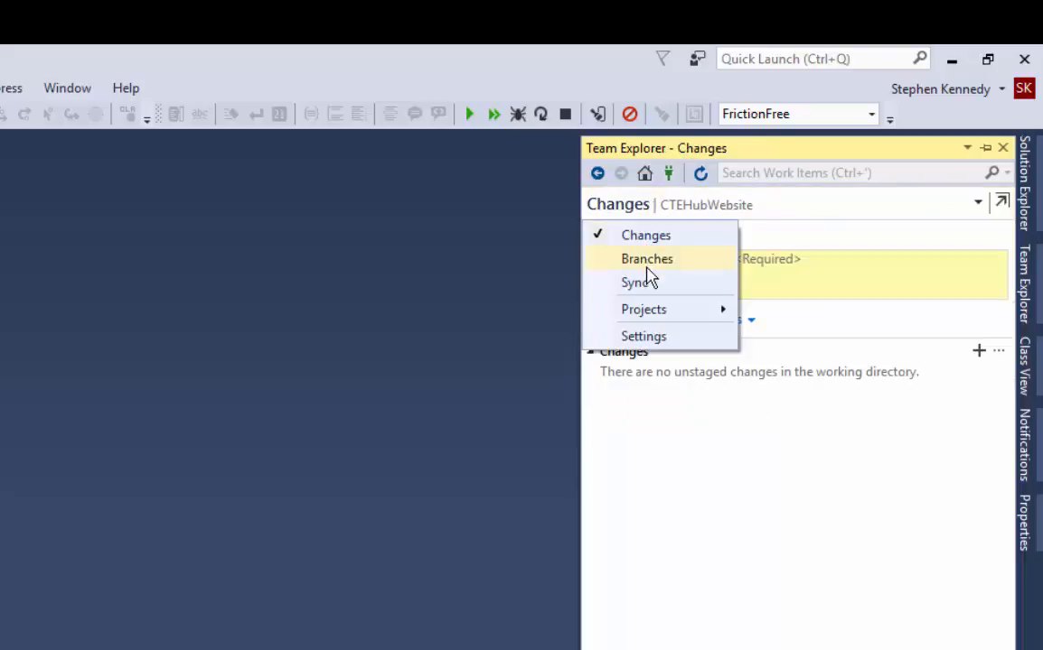
- Create and check out local branch Steve/NewFeatureA from master
click(647, 259)
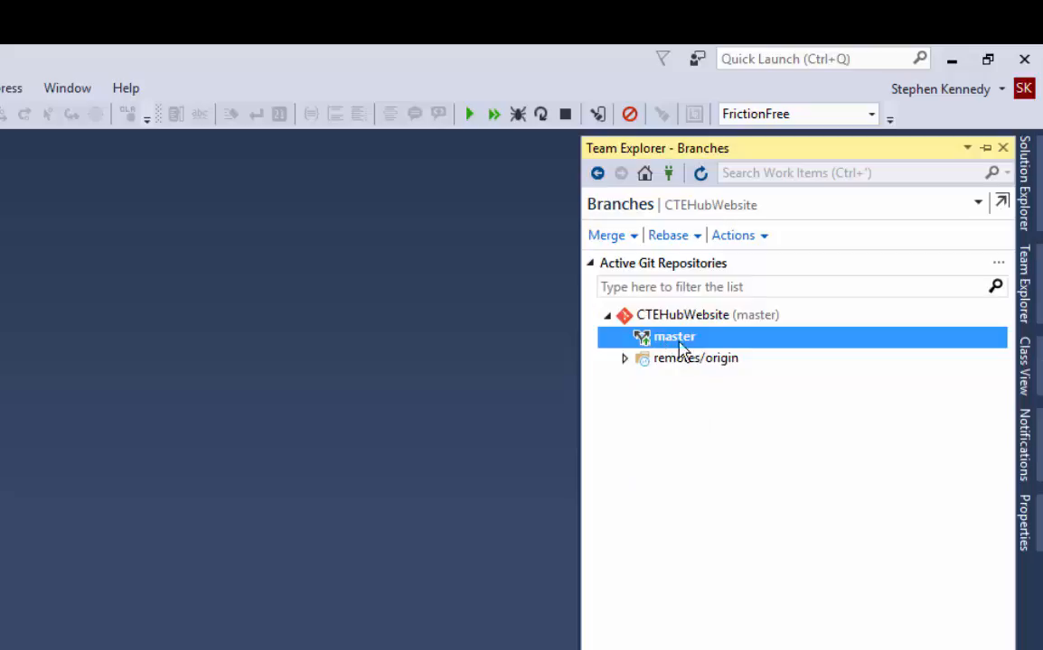
mouse_move(664, 336)
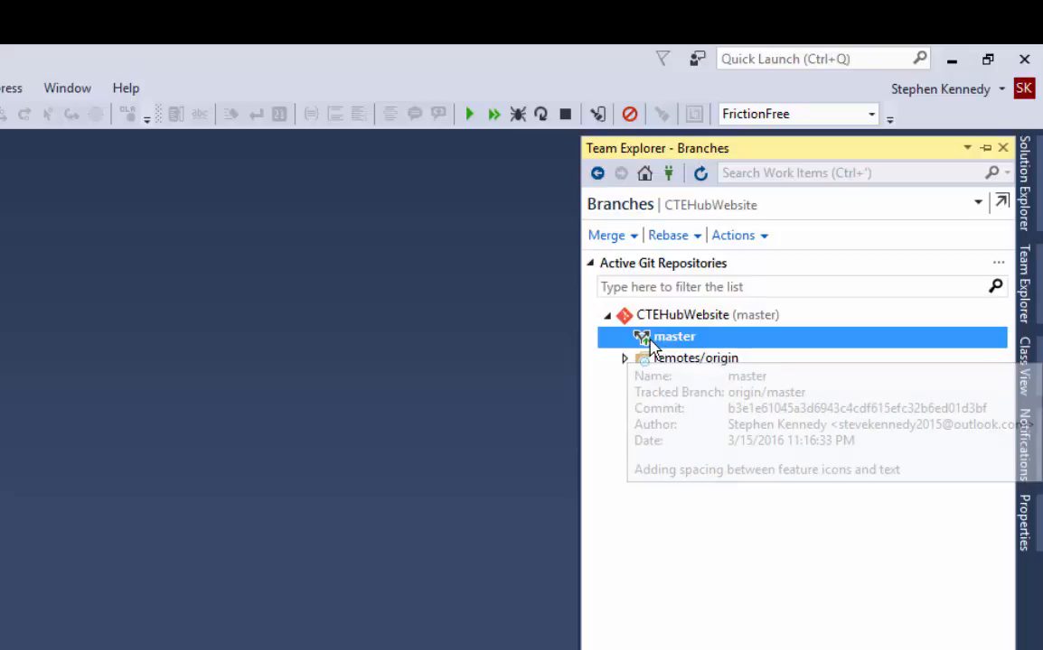
mouse_move(630, 366)
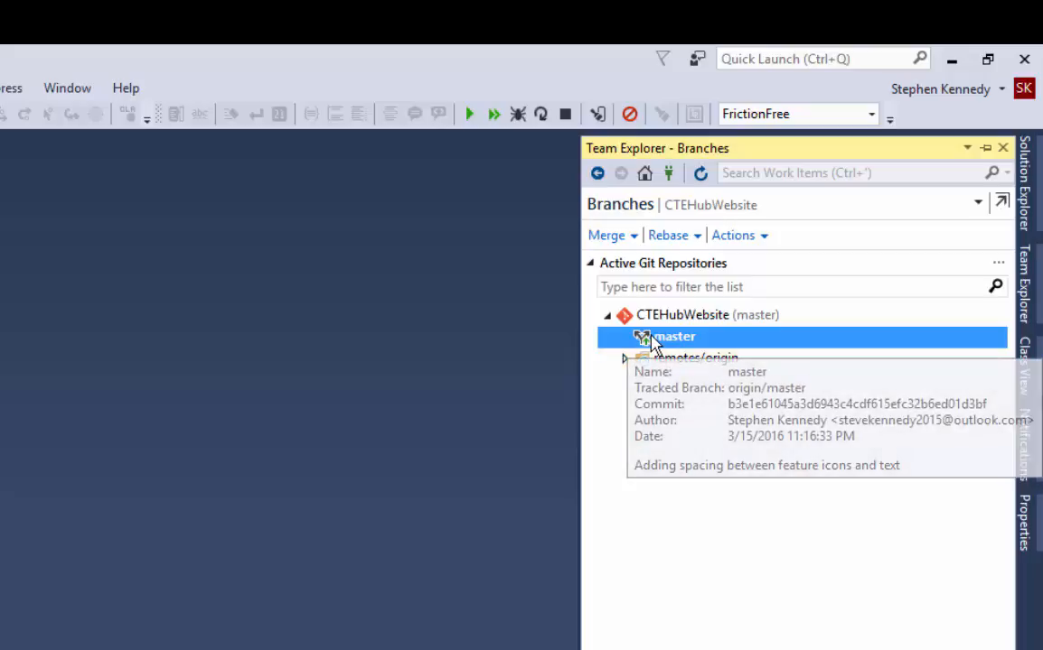
right_click(672, 336)
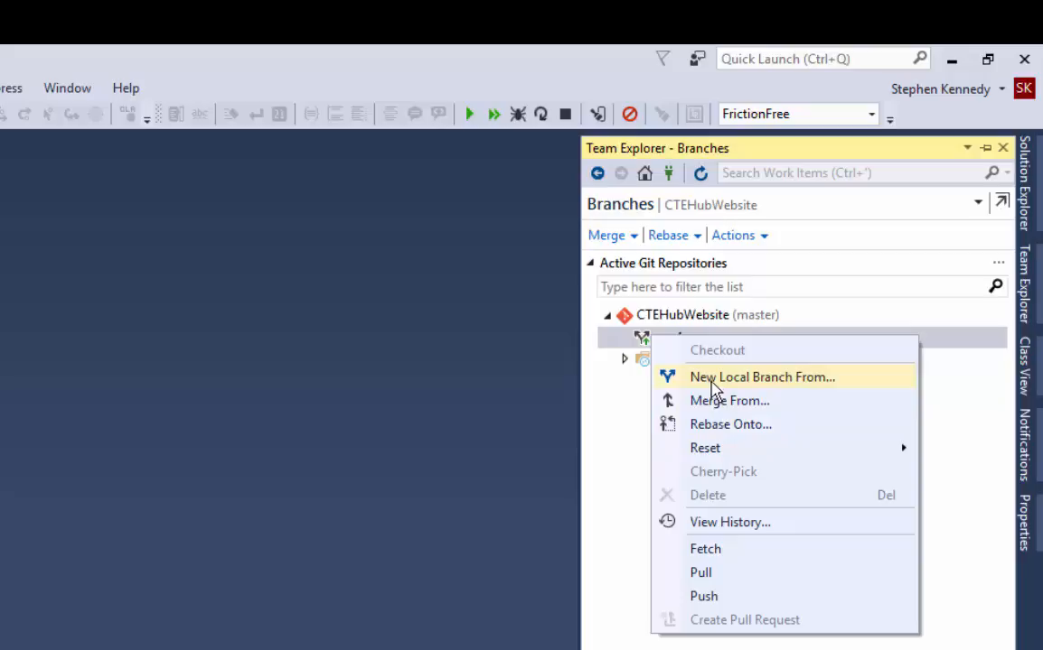
click(761, 377)
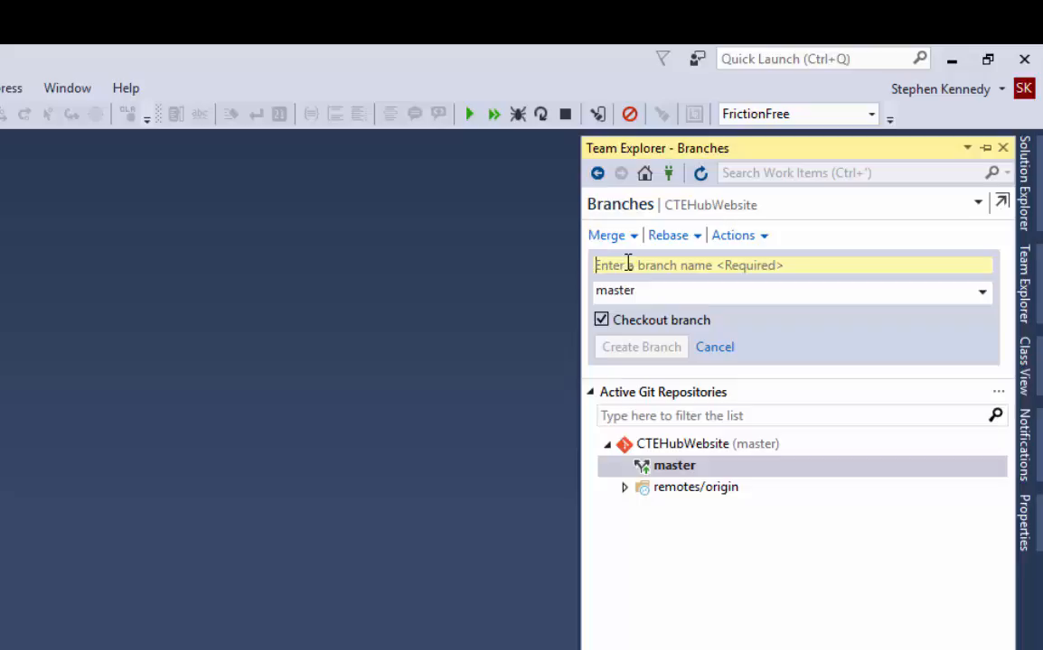
mouse_move(863, 285)
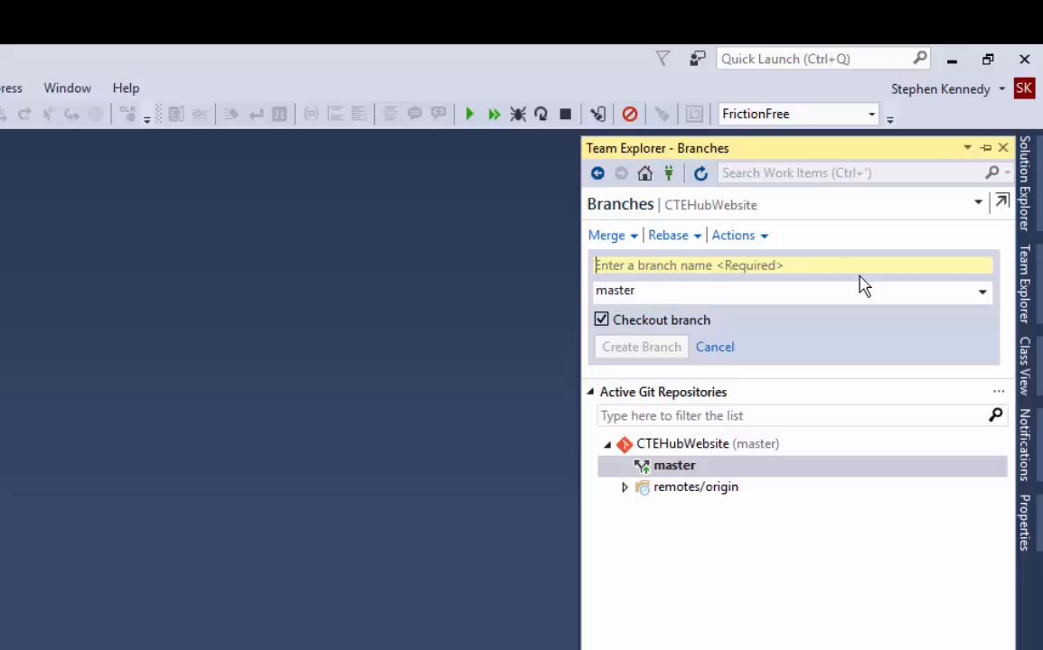
text(New)
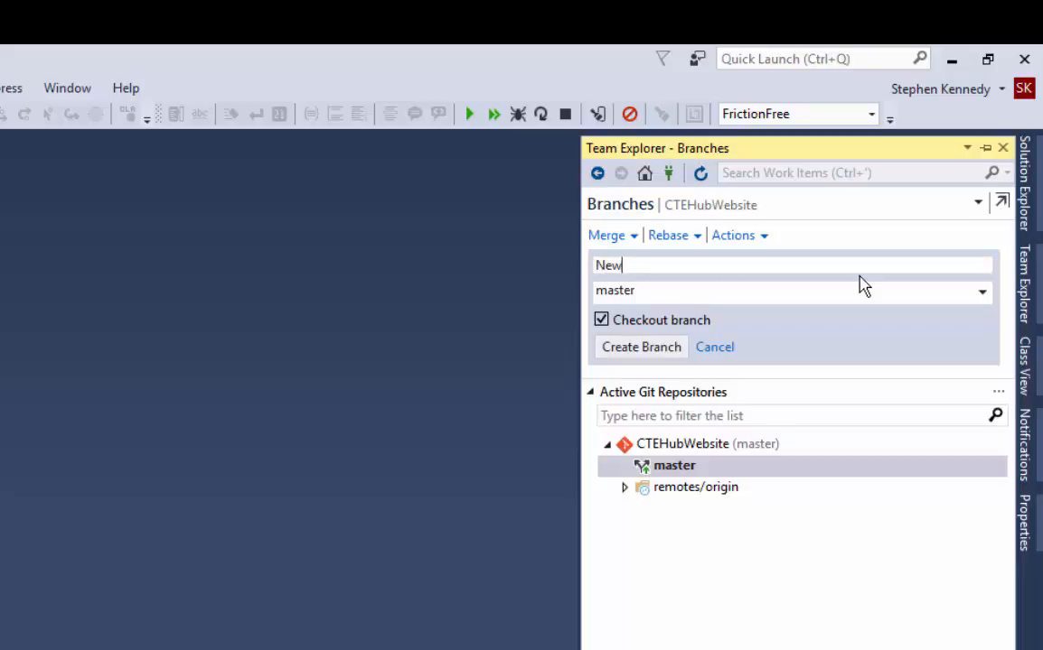
text(Feature)
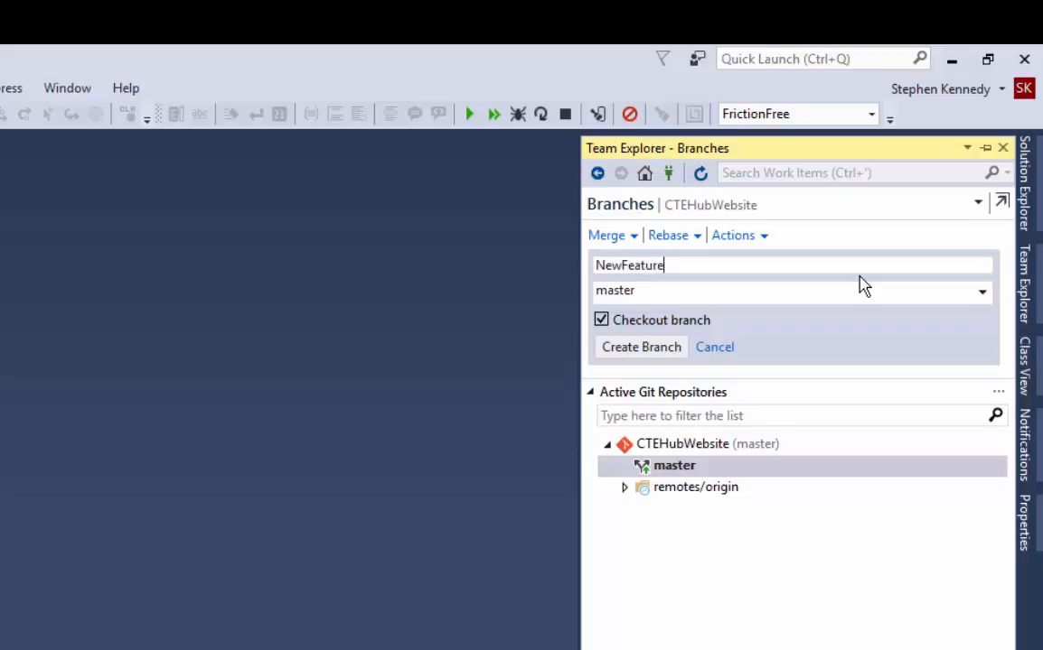
text(A)
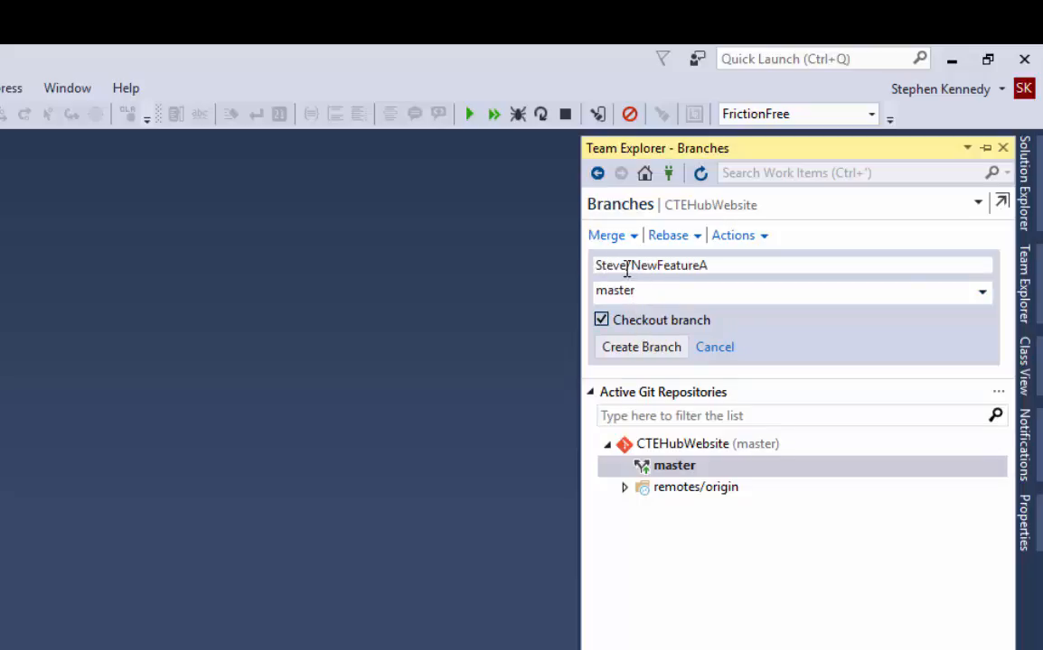
mouse_move(640, 347)
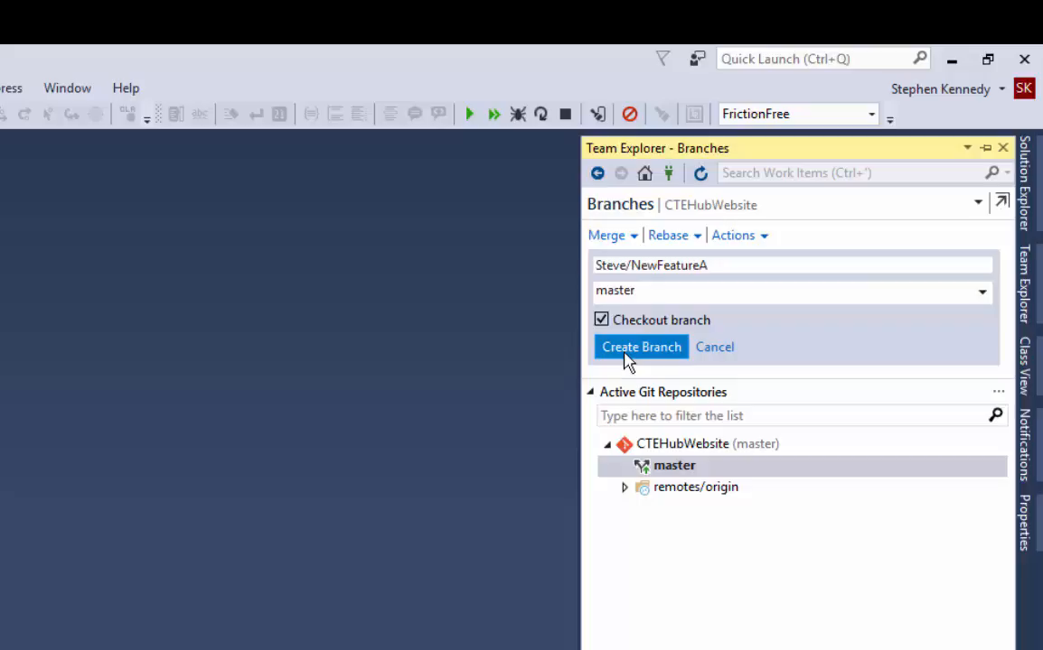
click(641, 347)
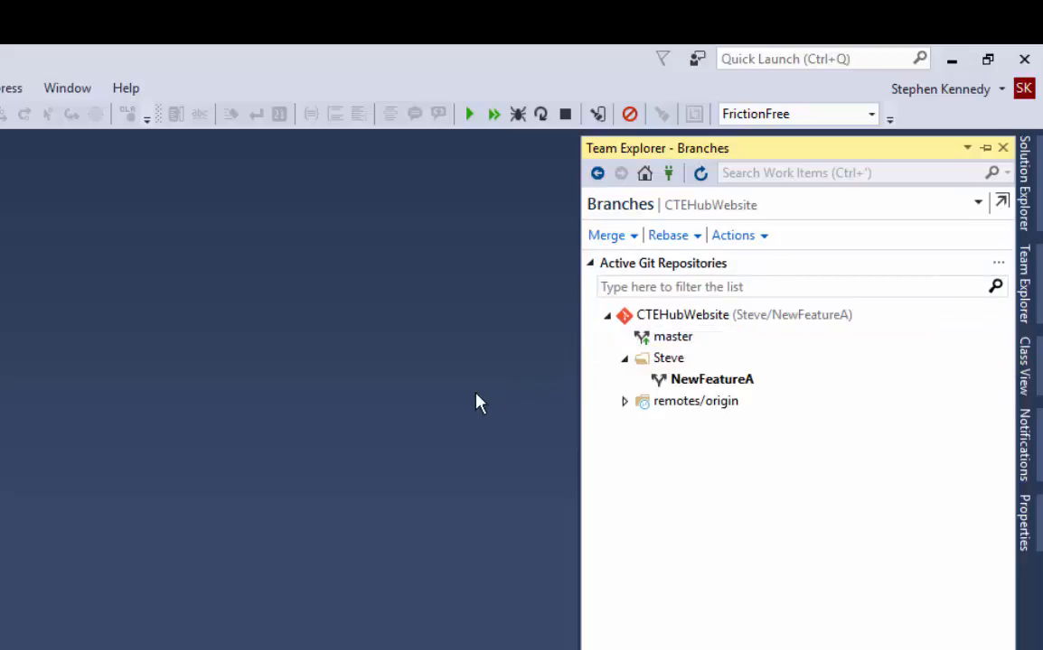
mouse_move(712, 379)
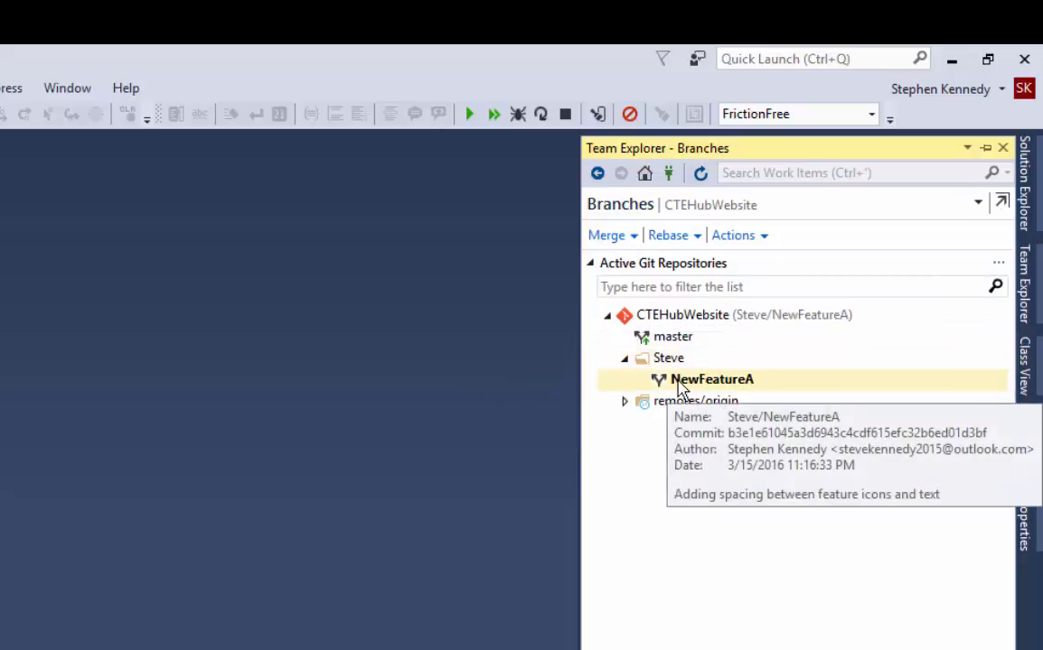
mouse_move(695, 389)
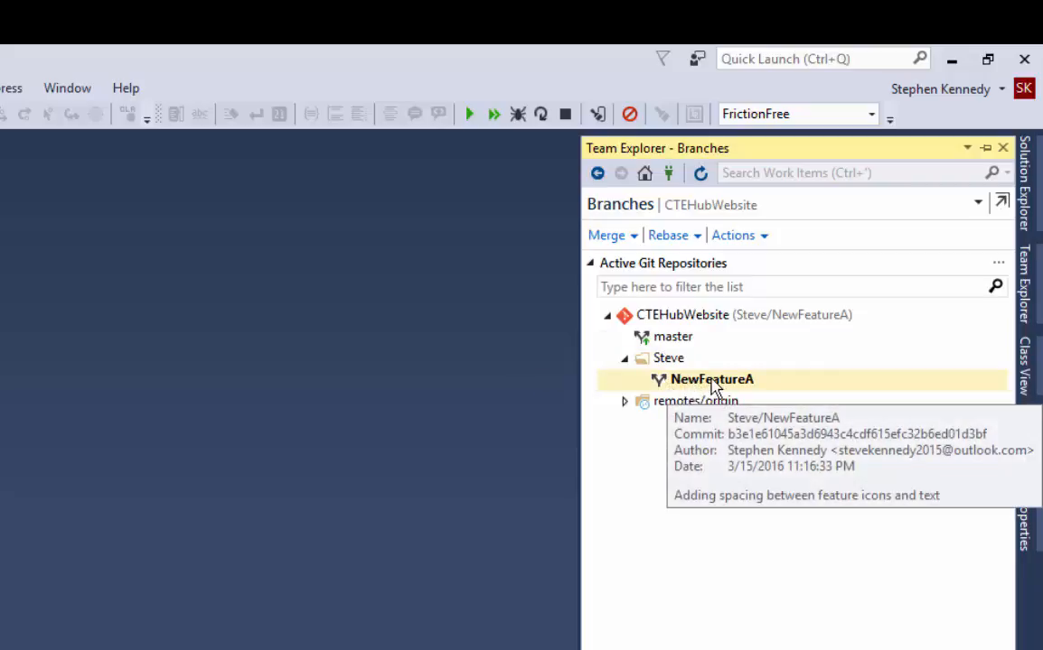
mouse_move(691, 389)
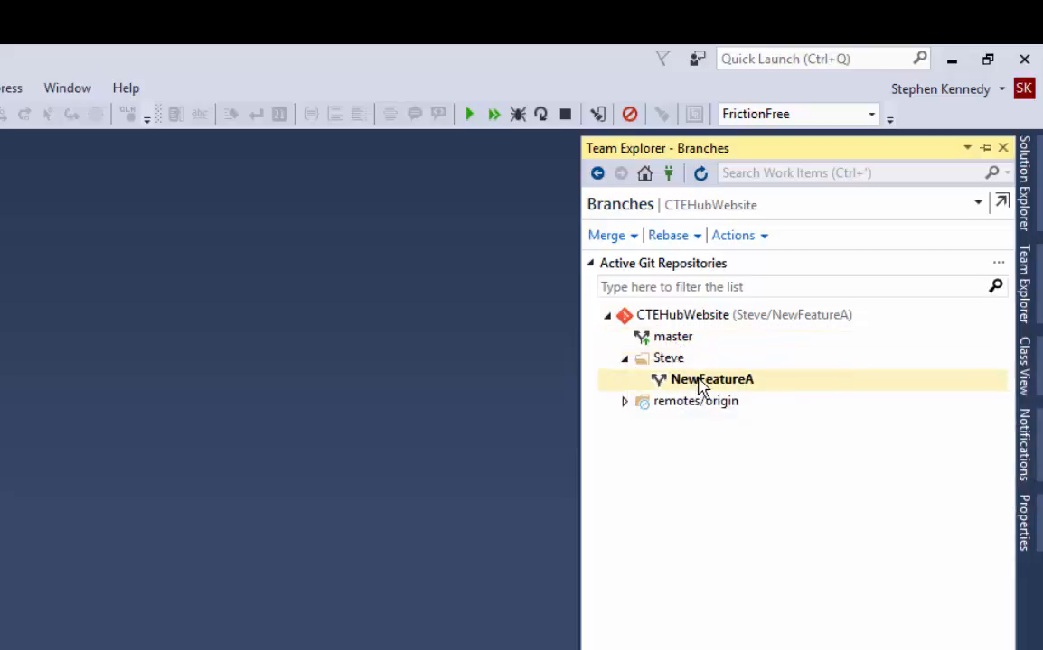
mouse_move(673, 337)
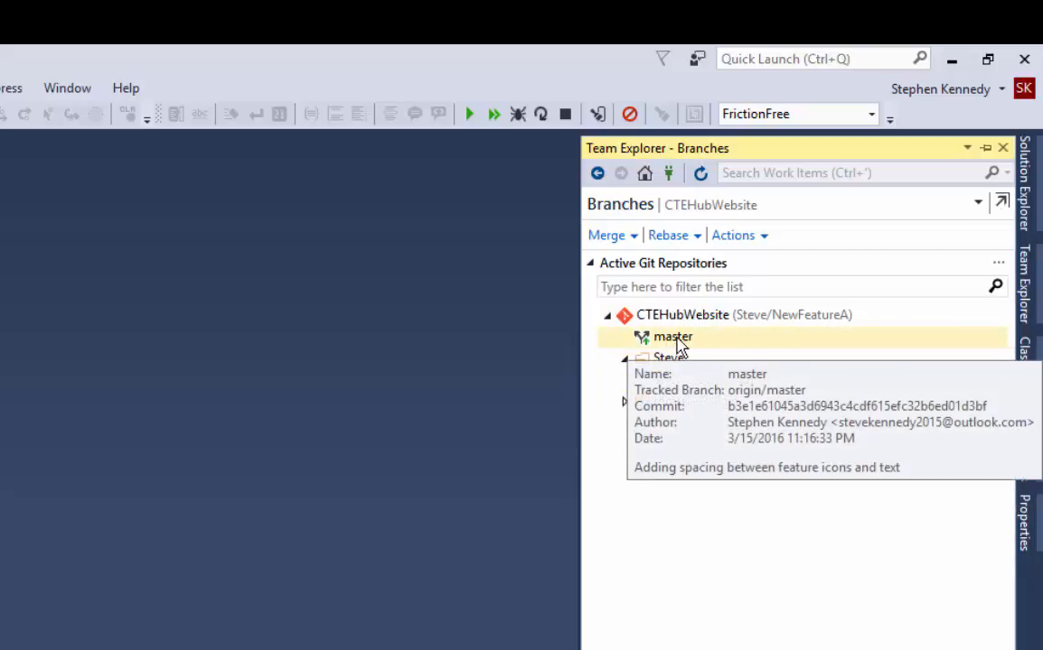
- Select master in Branches to show its New Local Branch From... actions
click(711, 380)
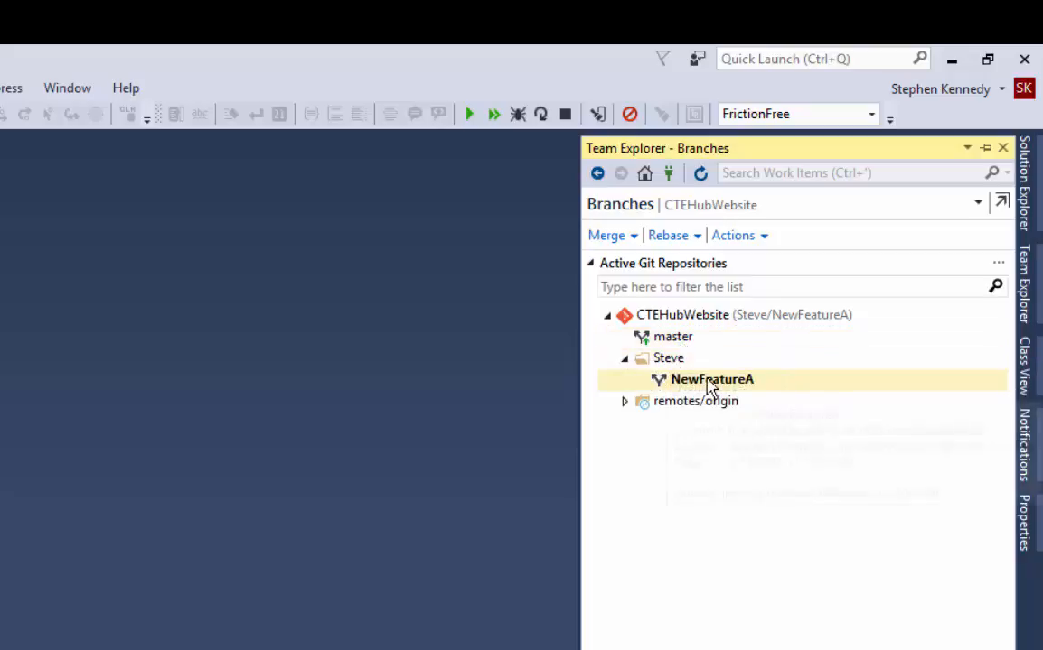
mouse_move(695, 383)
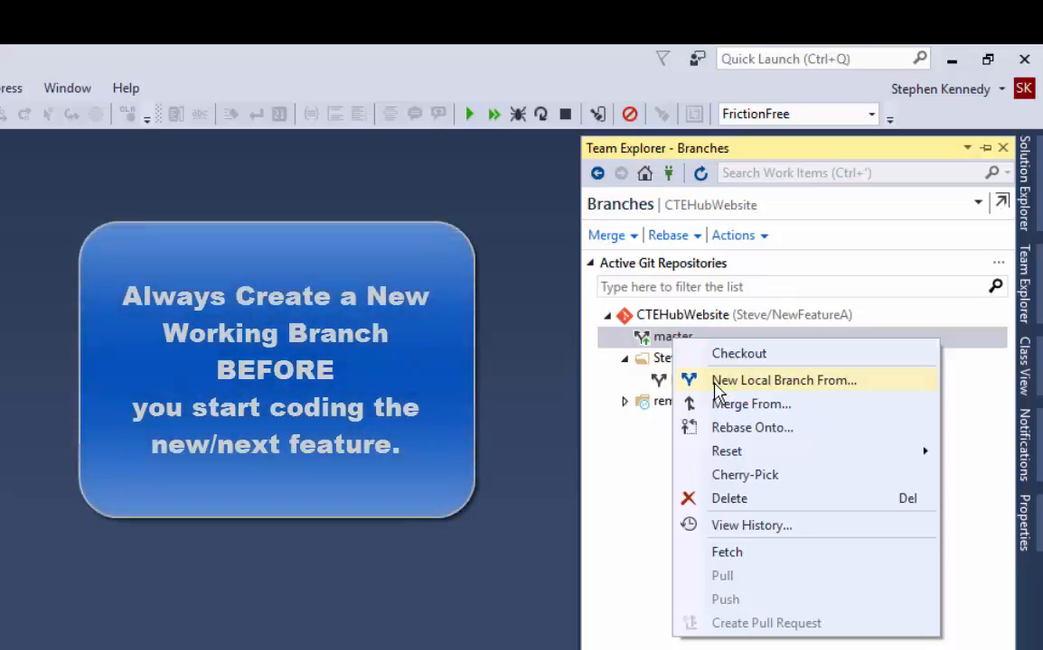
- Create and check out local branch Steve/NewFeatureB based on master
click(783, 380)
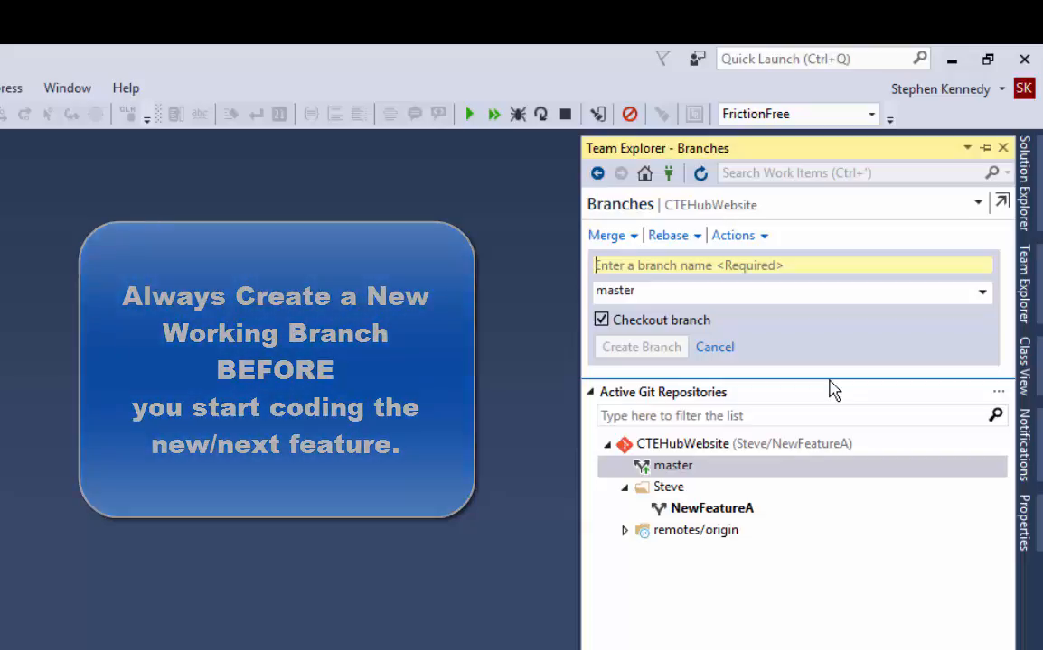
text(NewFeatureB)
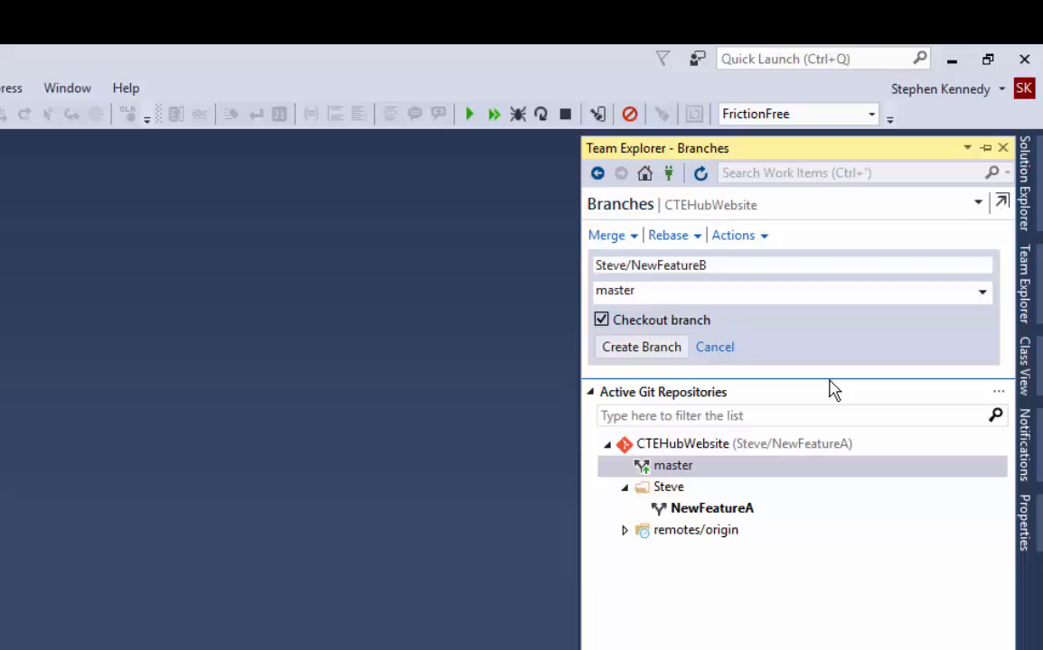
click(713, 347)
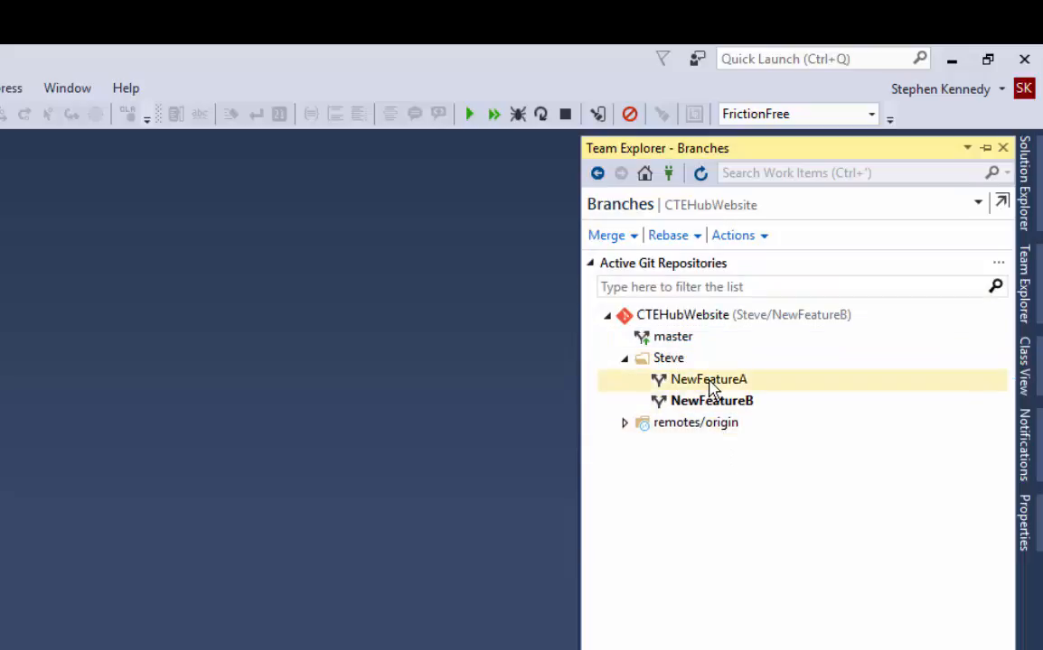
click(710, 400)
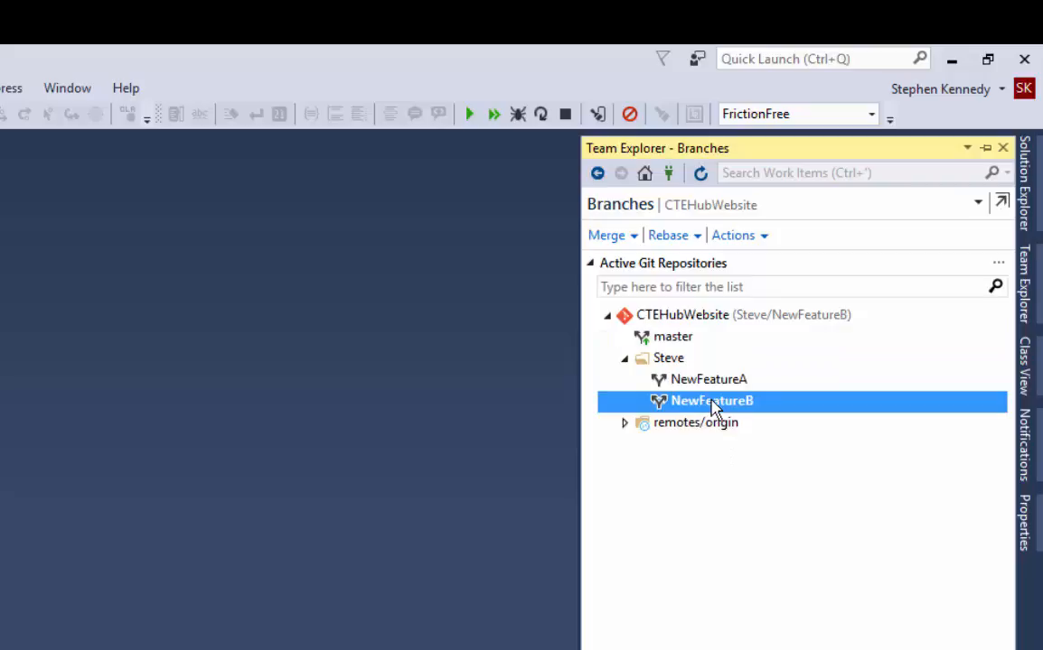
mouse_move(709, 378)
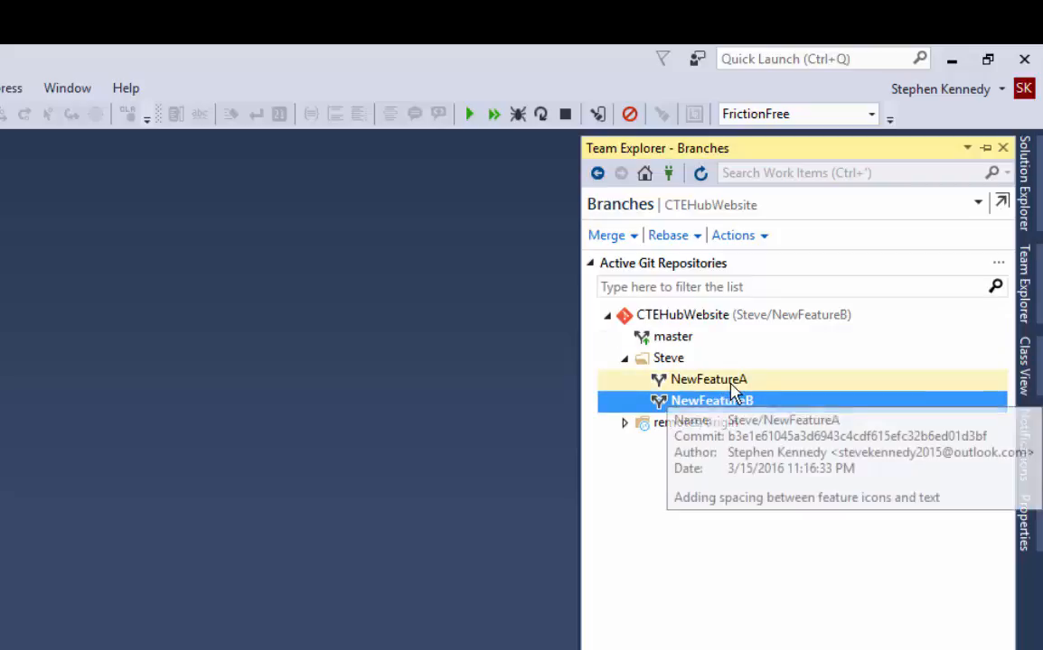
click(709, 379)
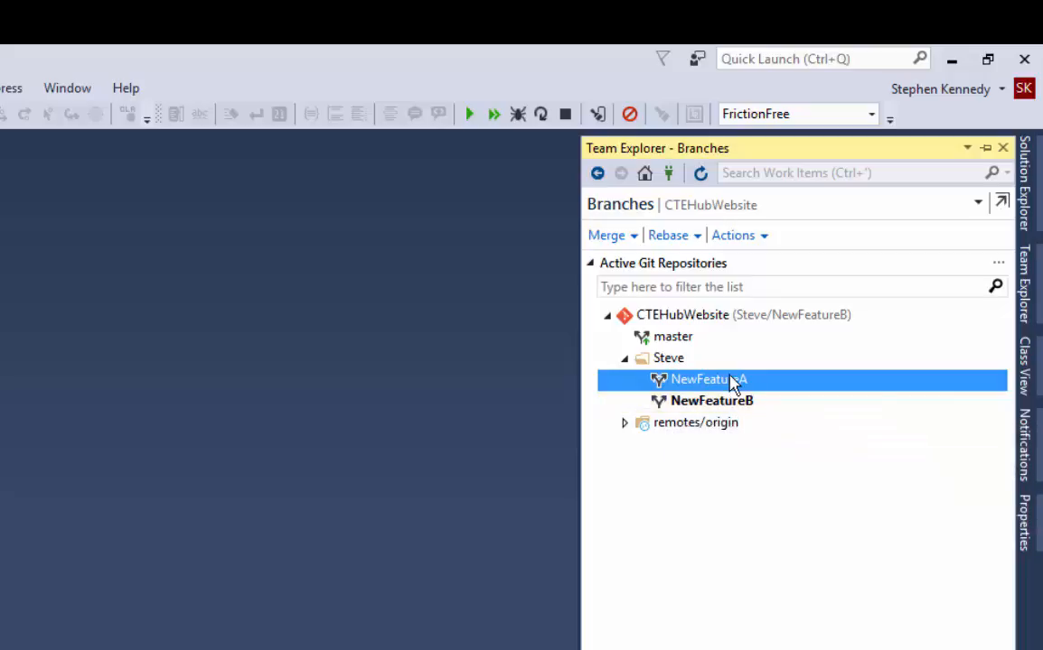
mouse_move(709, 380)
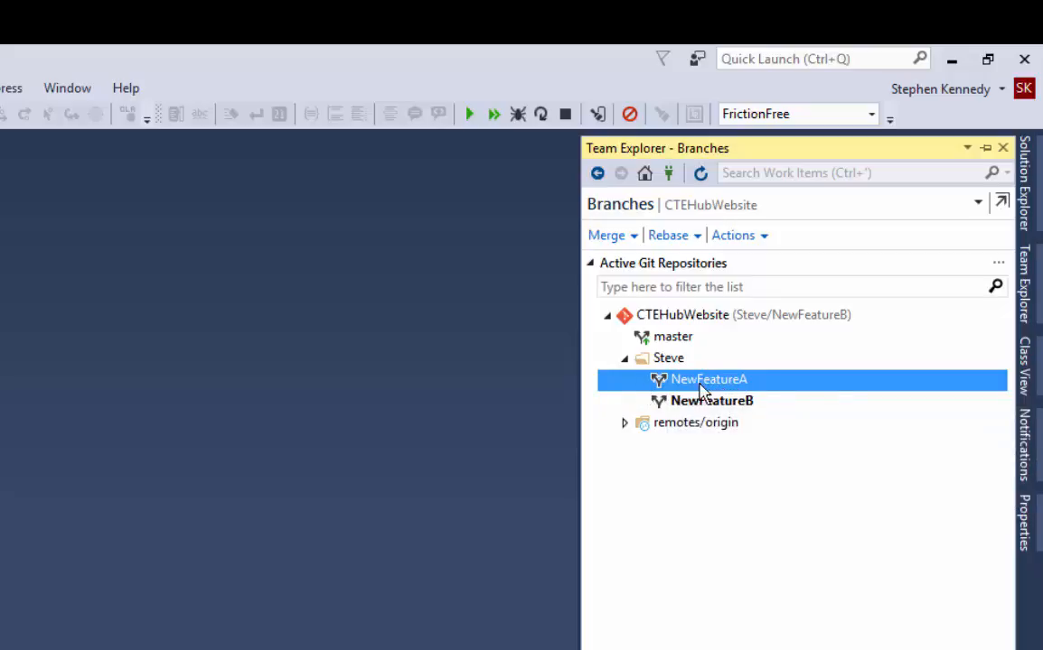
mouse_move(740, 390)
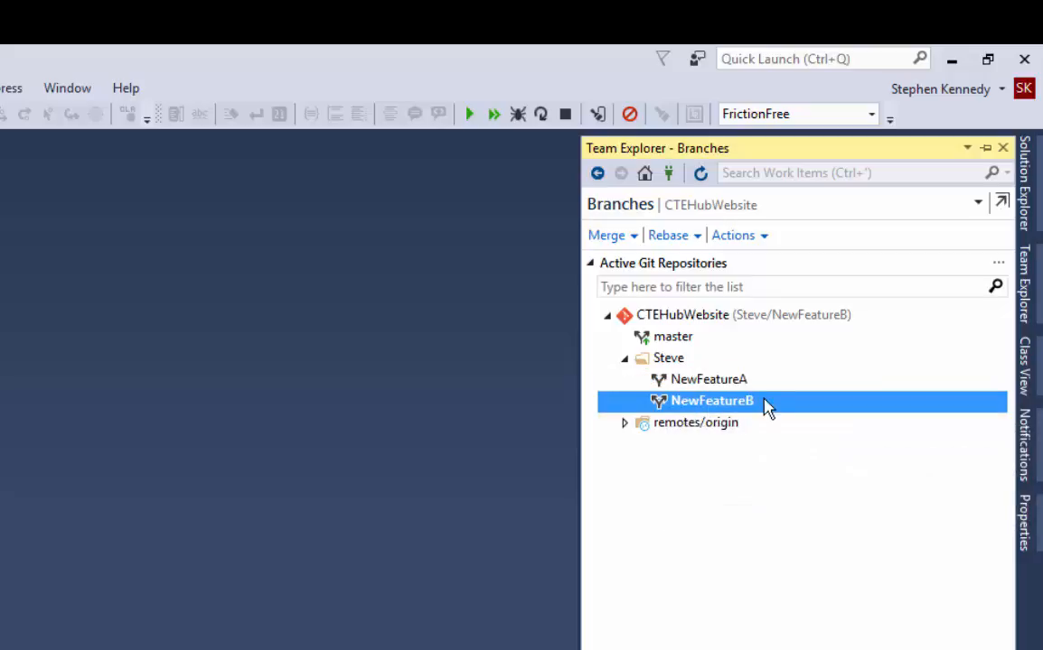
mouse_move(748, 409)
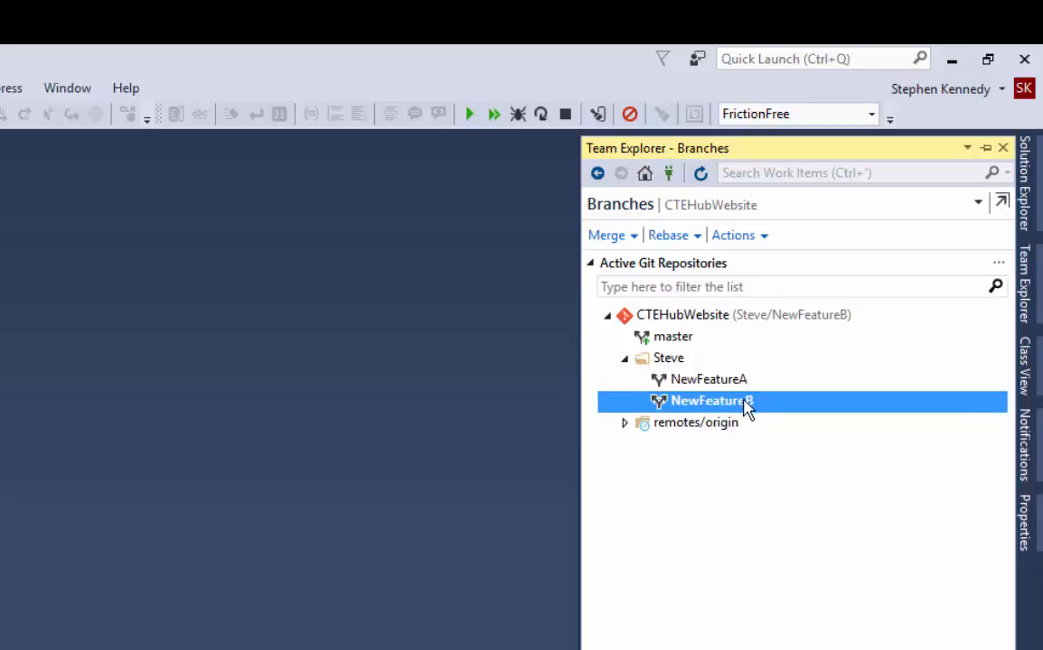
mouse_move(706, 379)
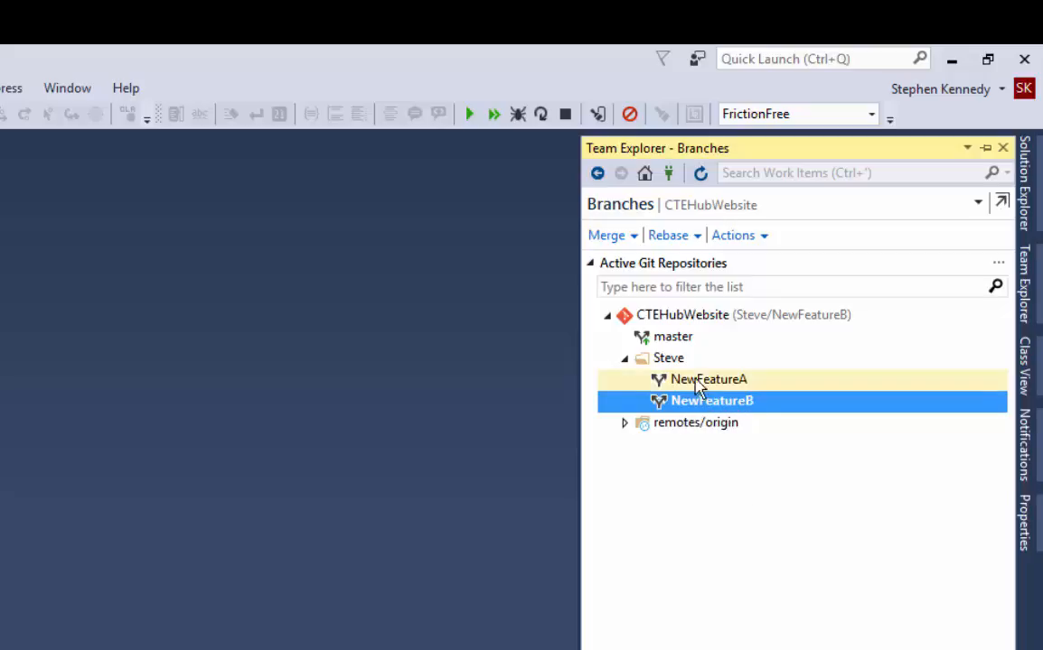
mouse_move(672, 336)
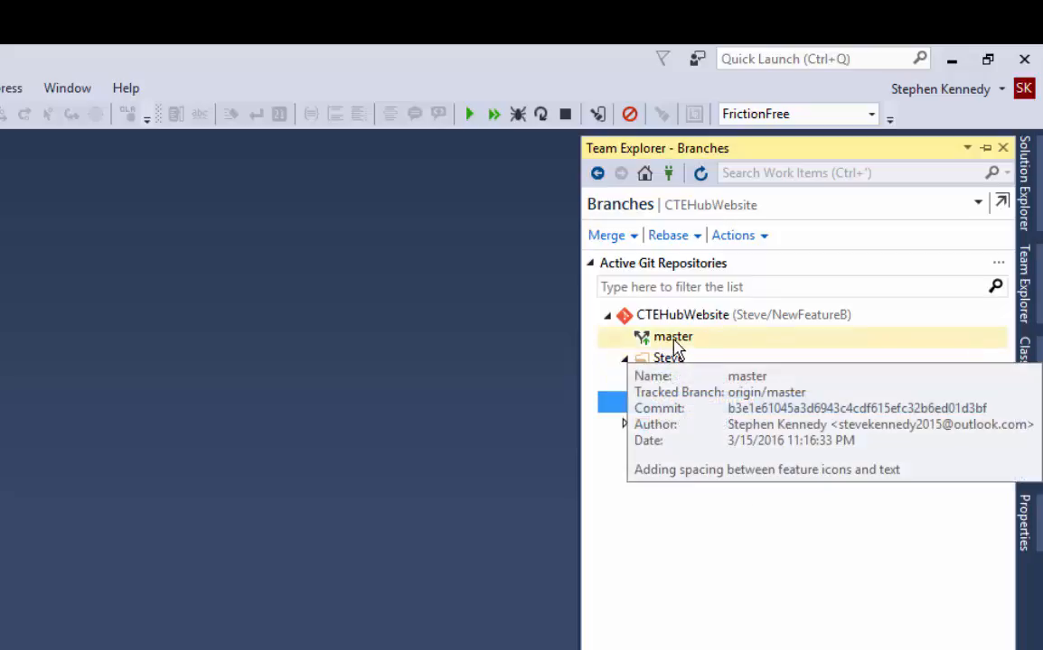
click(713, 400)
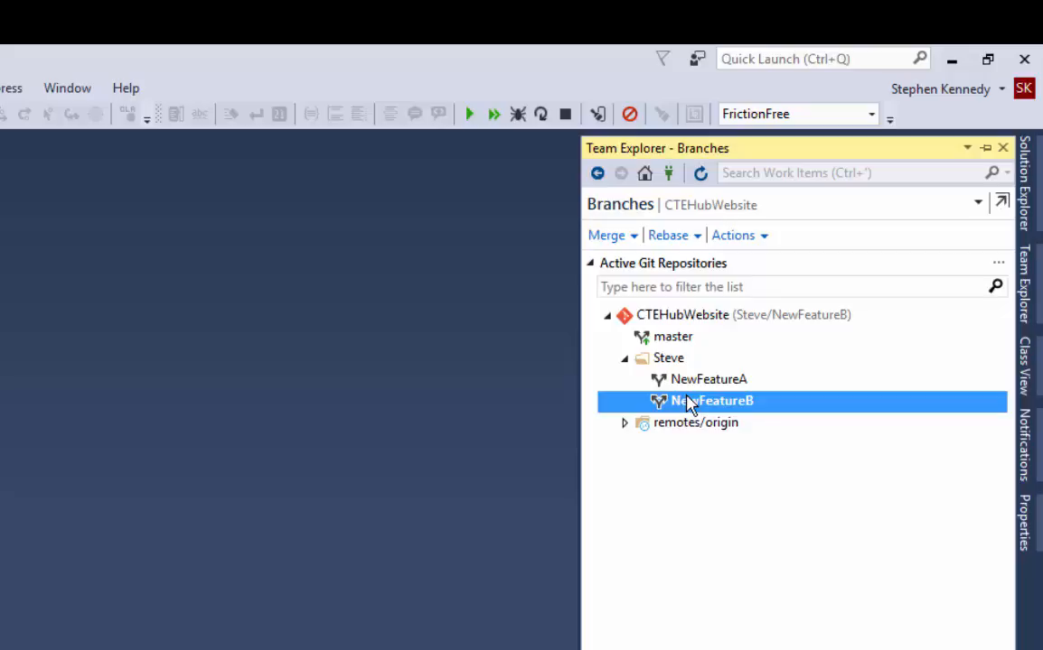
click(708, 379)
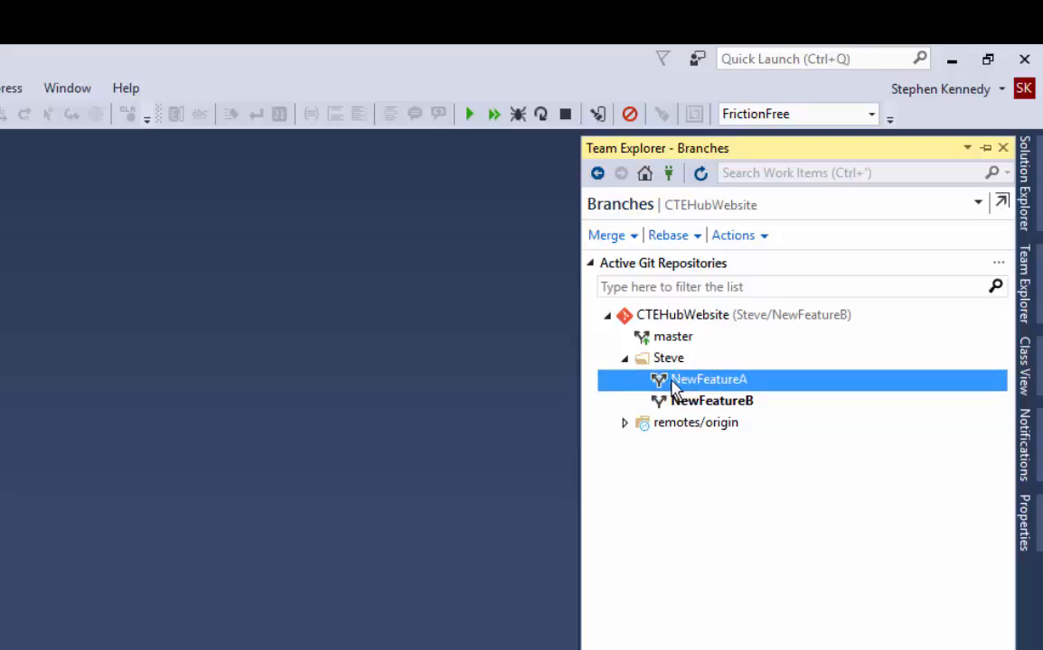
mouse_move(710, 379)
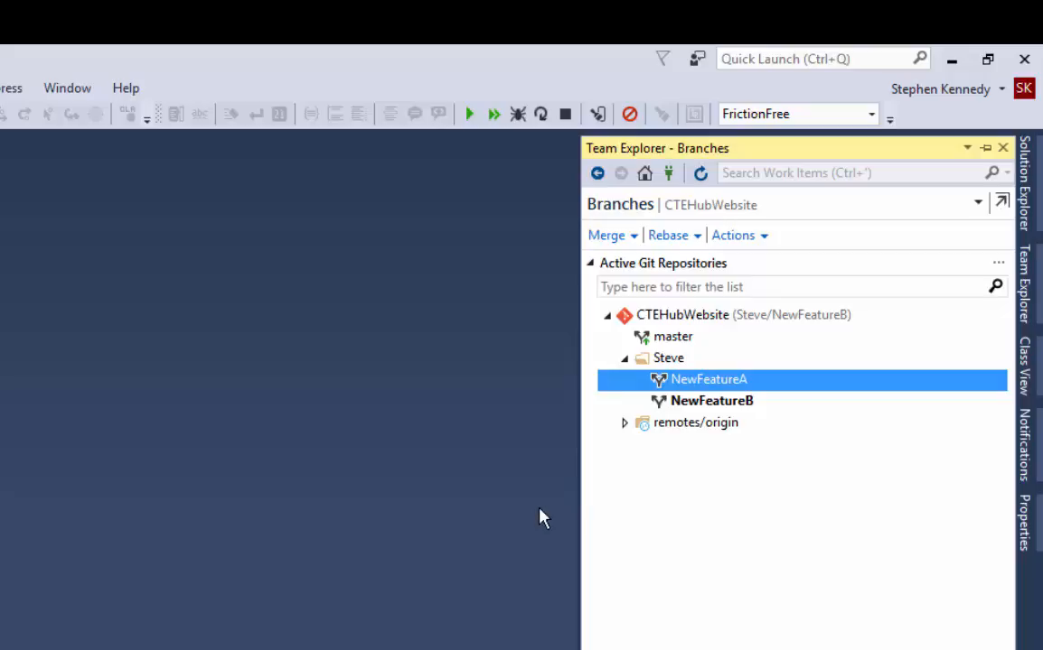
mouse_move(581, 480)
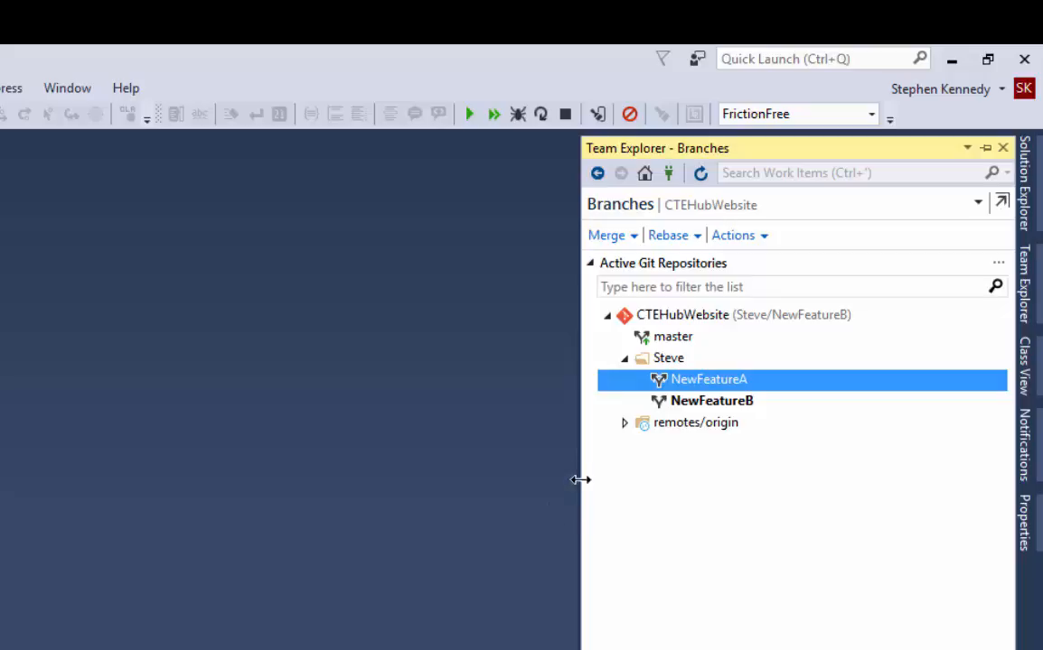
mouse_move(586, 508)
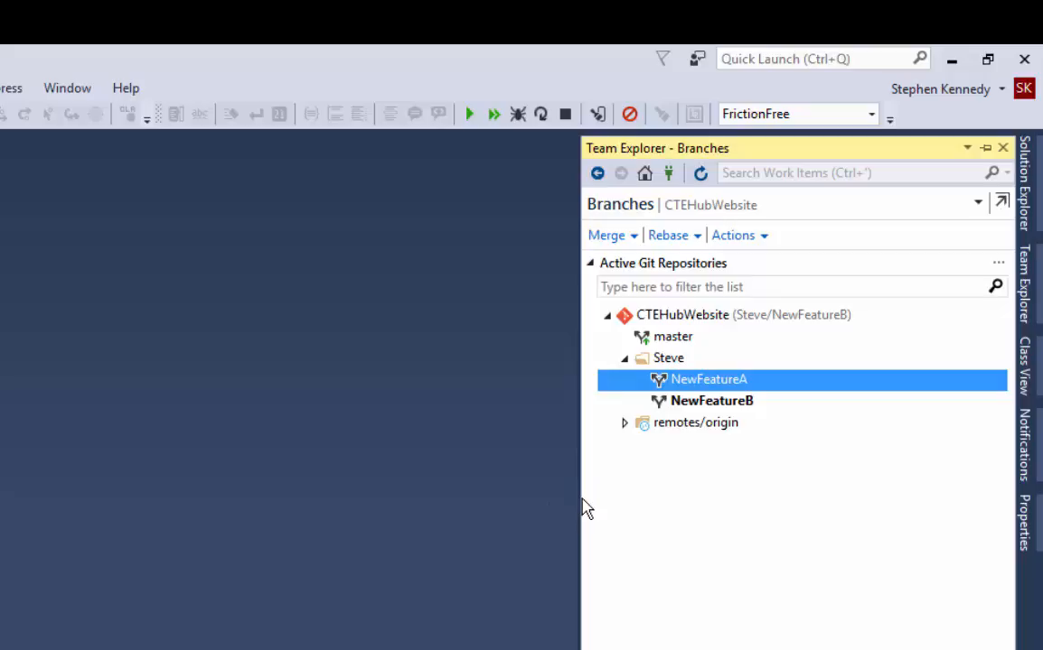
mouse_move(293, 539)
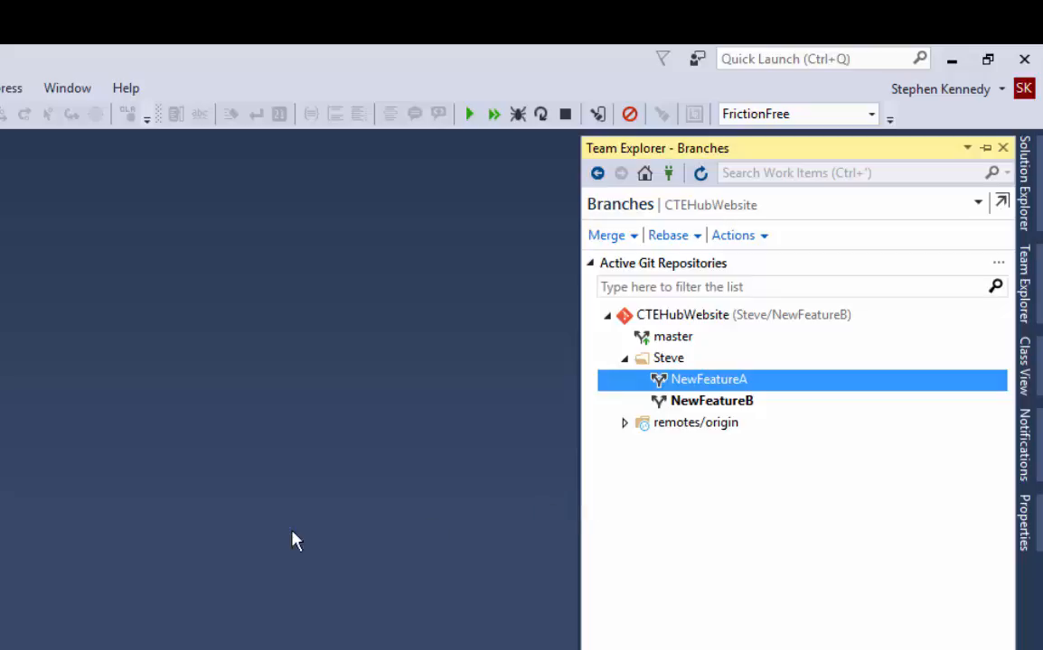